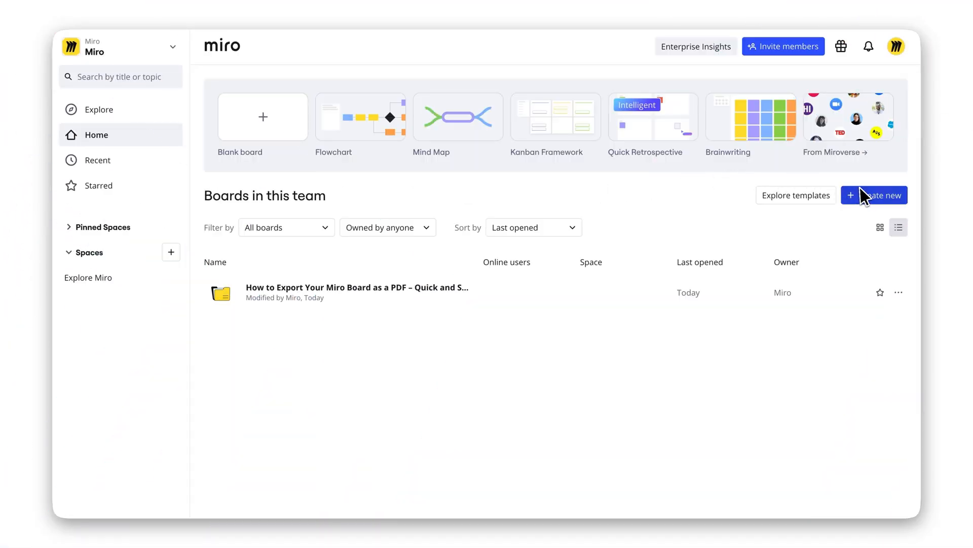
mouse_move(420, 286)
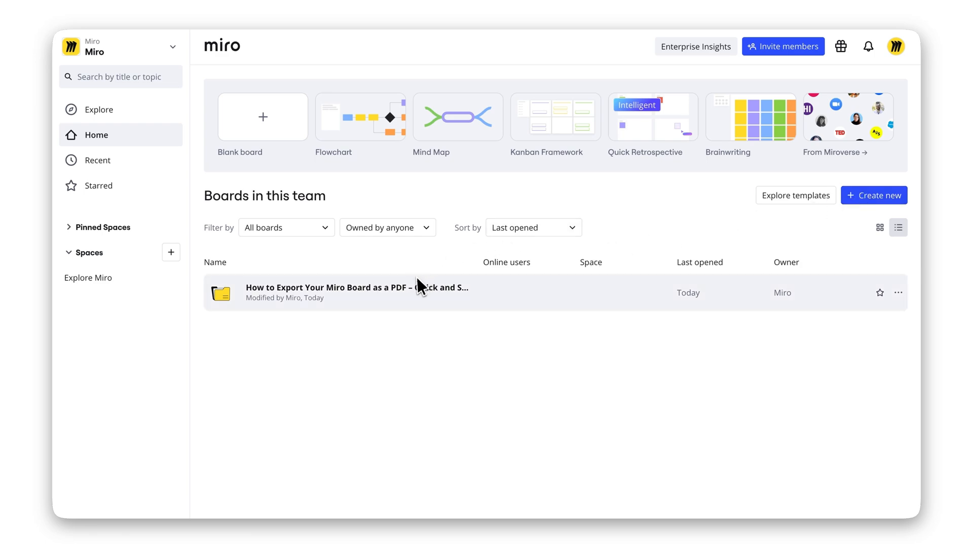
- Open the 'How to Export Your Miro Board as a PDF' board from the team's boards
double_click(356, 292)
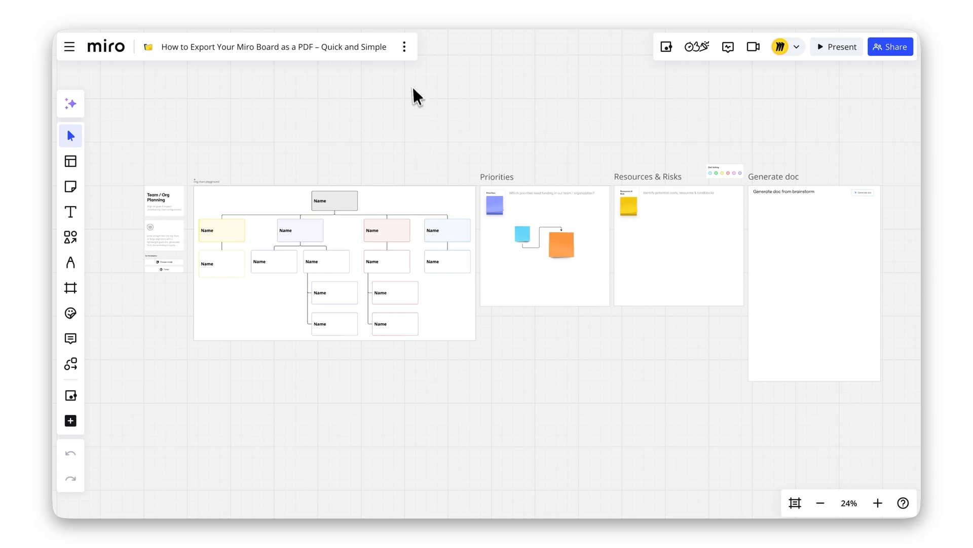
- Reach Save as PDF through the board menu's Board > Export actions
click(405, 46)
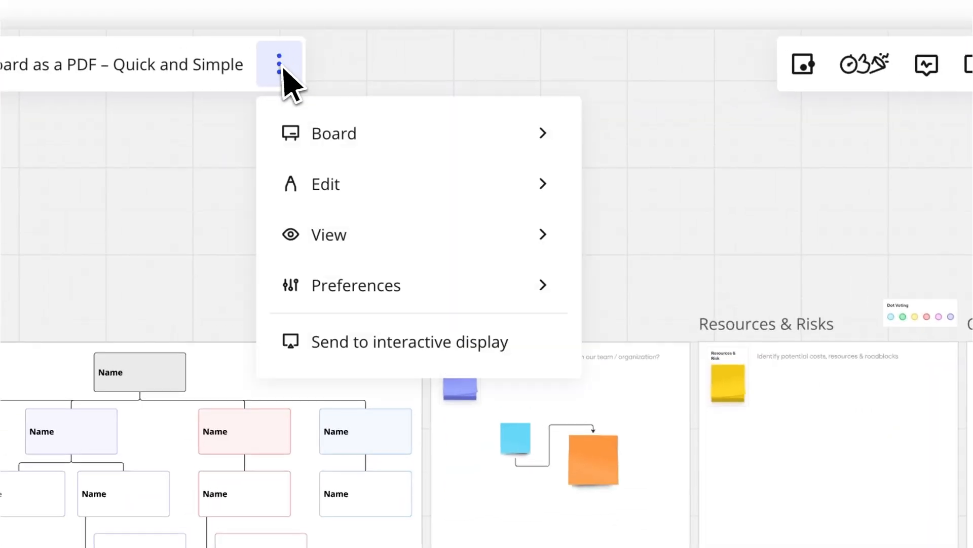
click(333, 133)
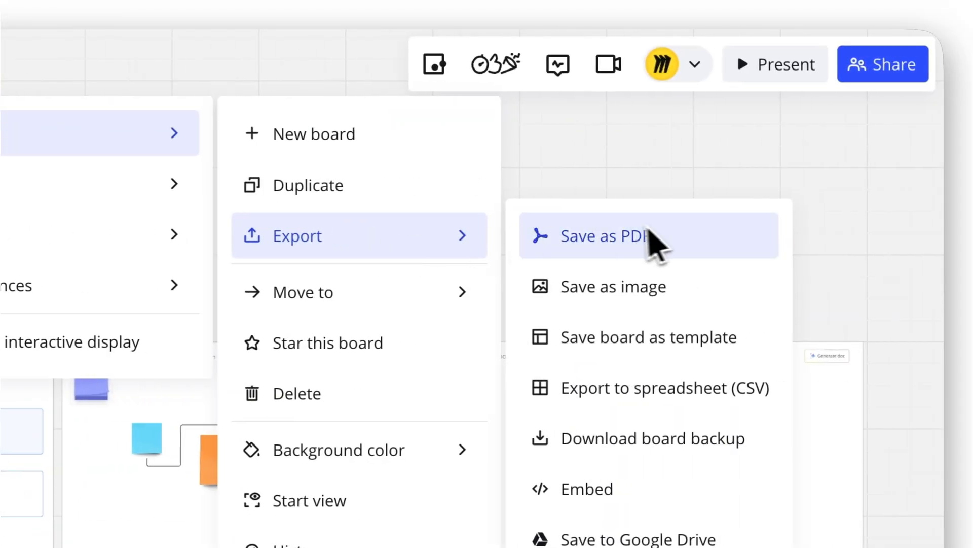
click(600, 235)
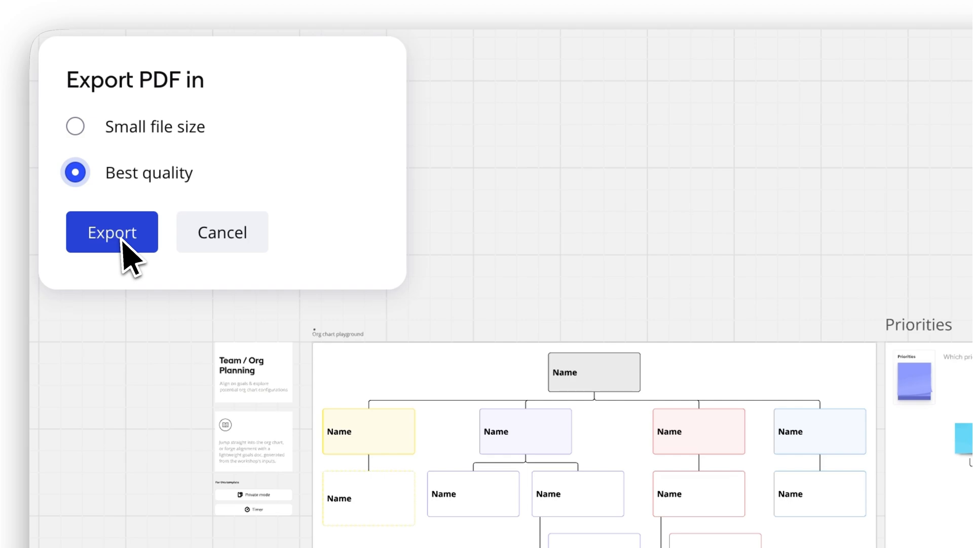
- Export the PDF in Best quality, then dismiss the reopened export options and zoom out
click(111, 231)
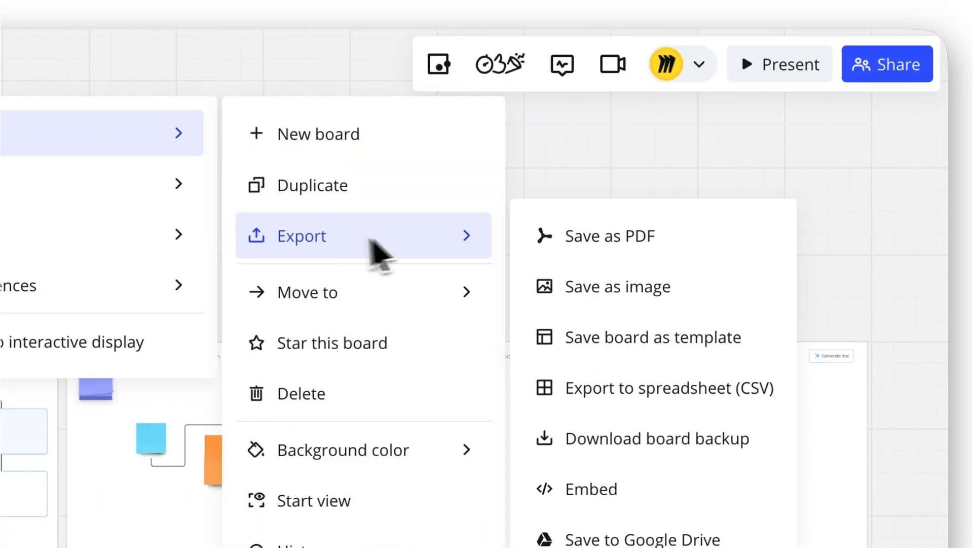
click(610, 234)
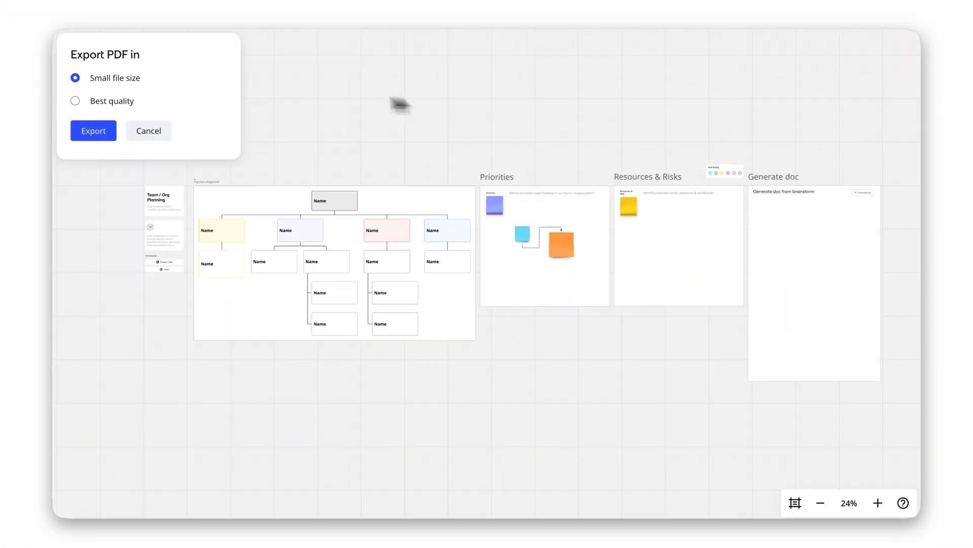
click(94, 130)
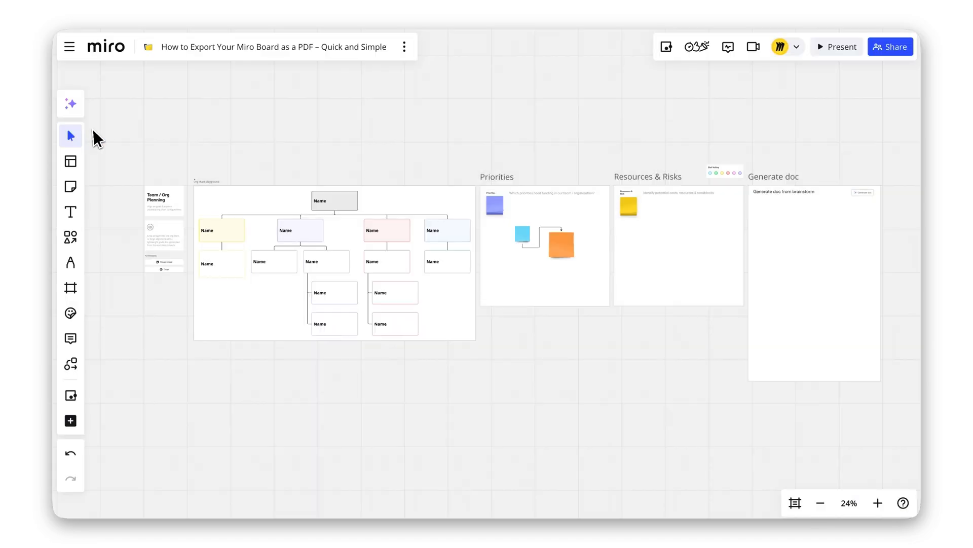
scroll(down, 3)
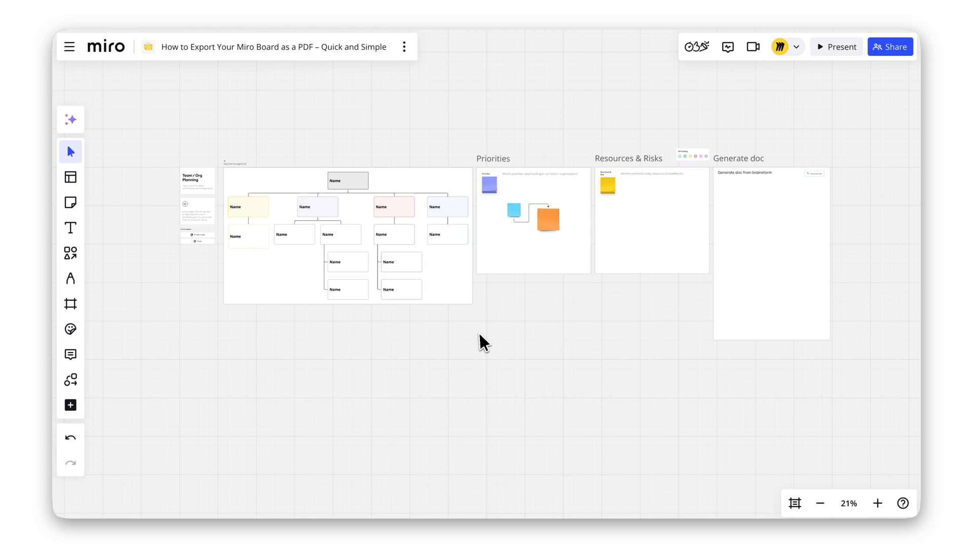